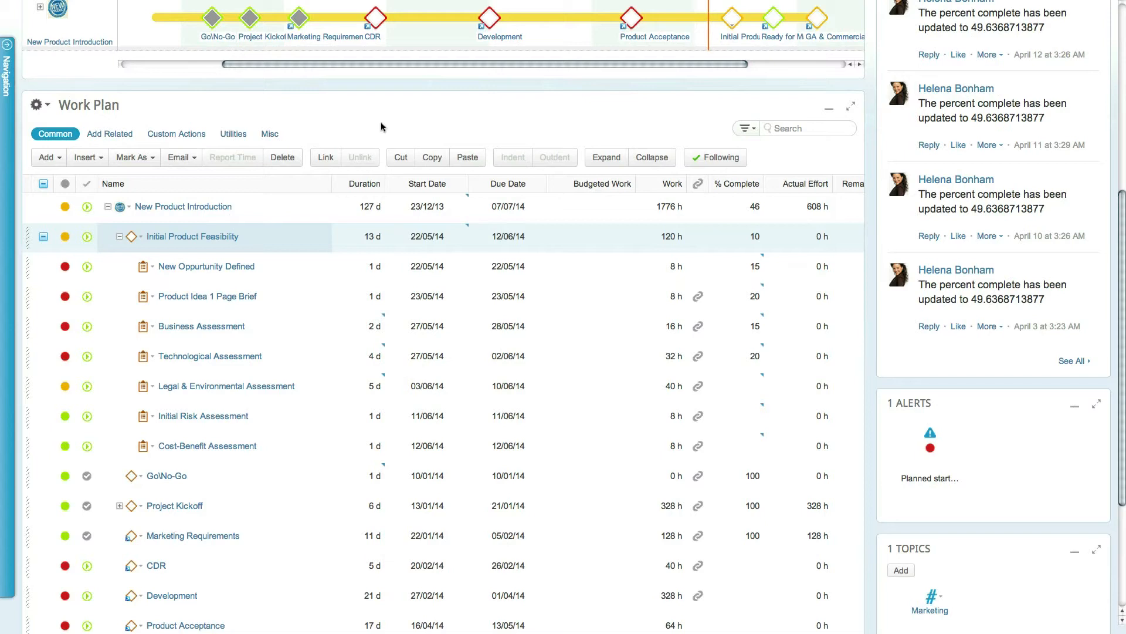
- Send a progress update request for Initial Product Feasibility from the Email dropdown
click(192, 235)
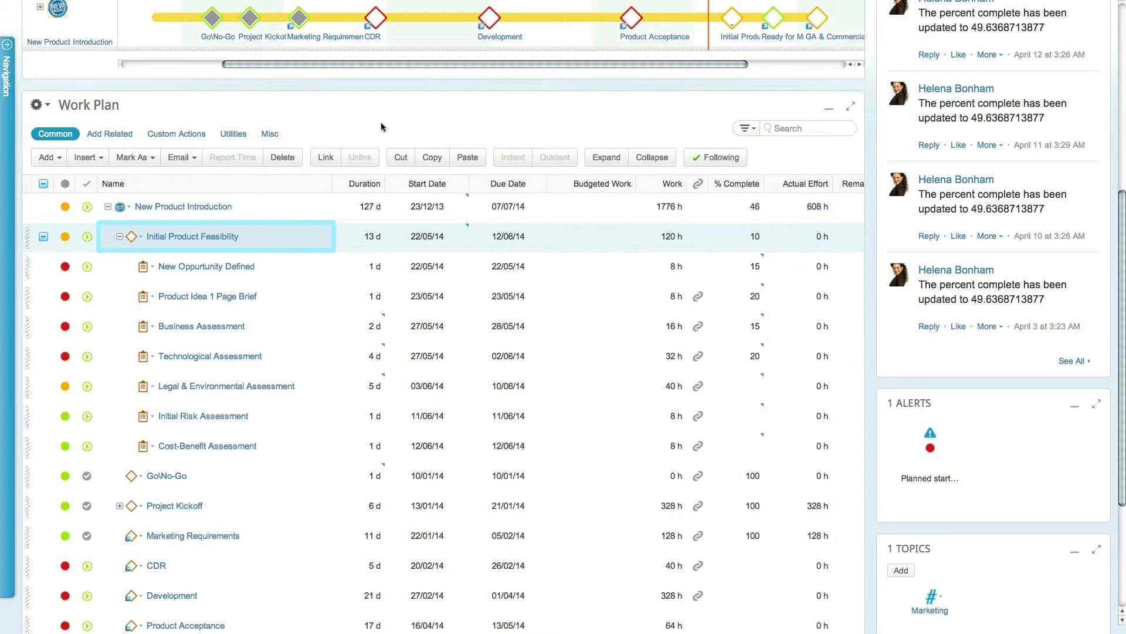
click(178, 157)
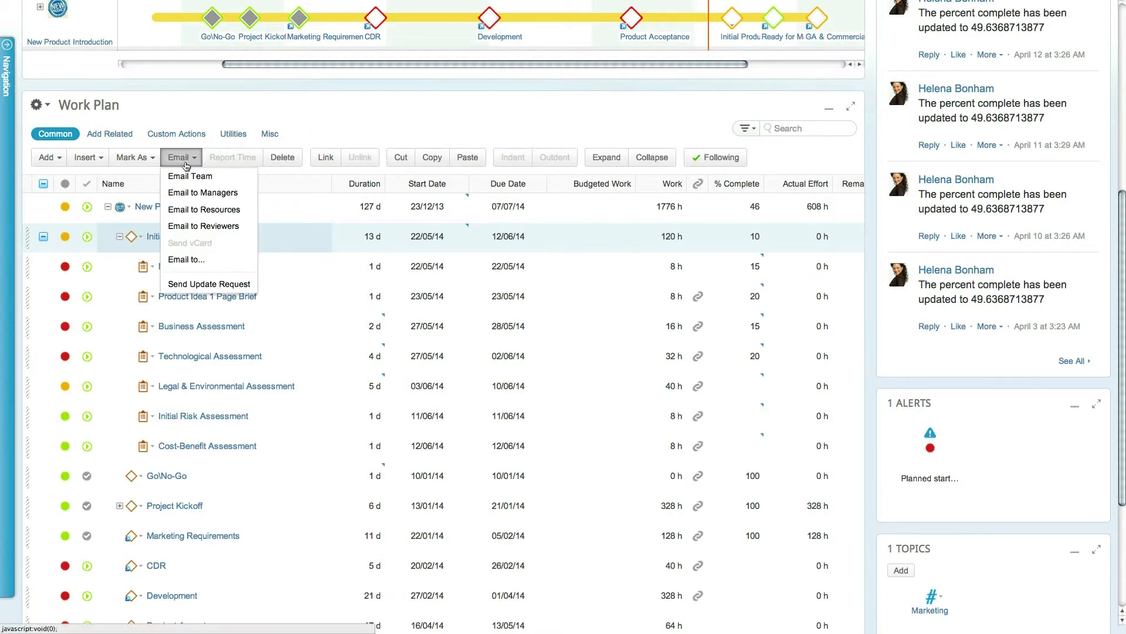
mouse_move(208, 283)
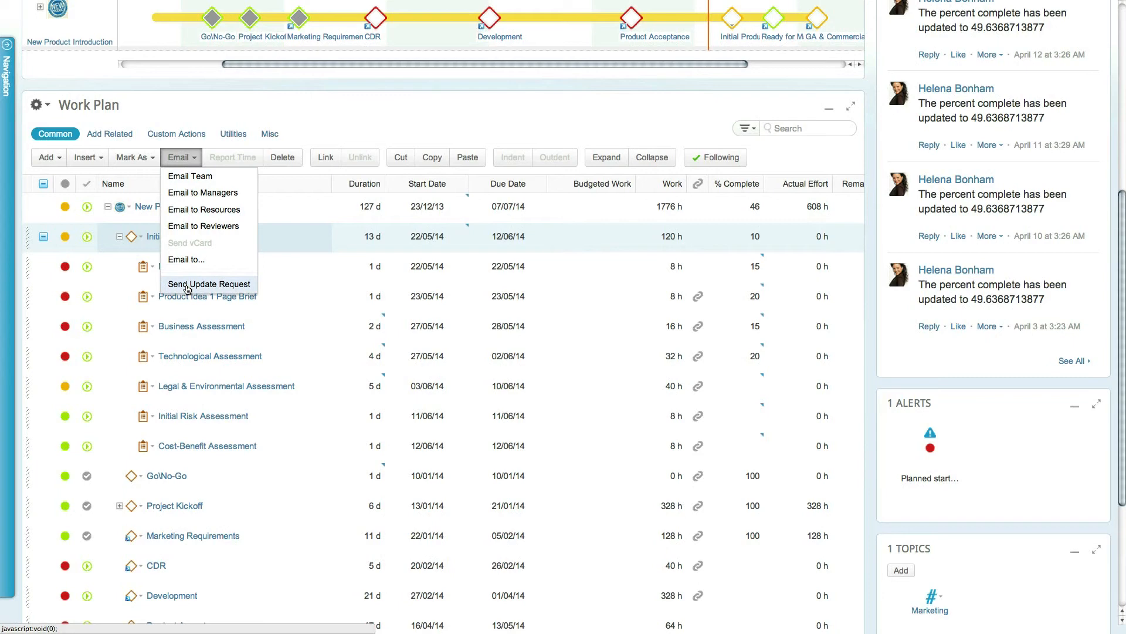
click(208, 283)
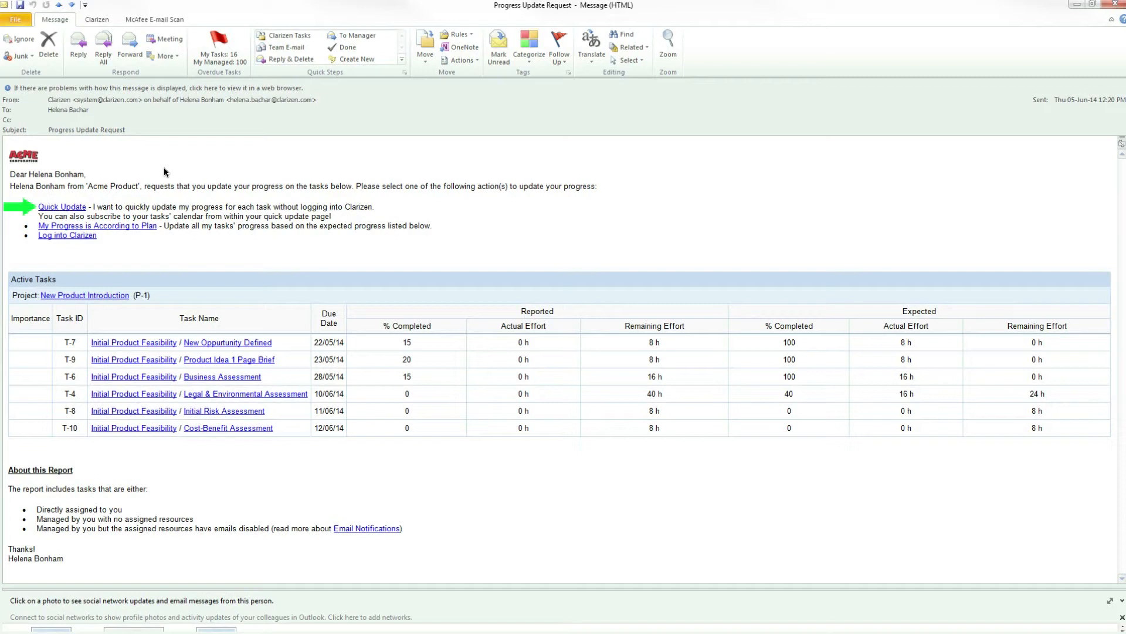
- Follow the Quick Update link in the Progress Update Request email
click(62, 207)
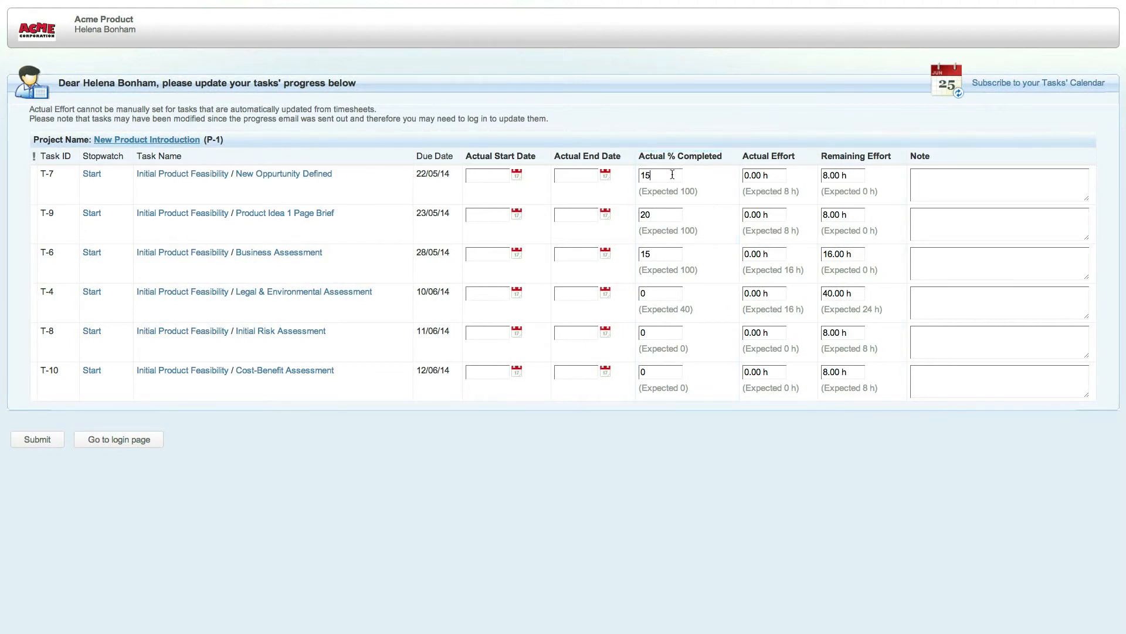
- Report 50% complete on T-7 and 4 h effort on T-9, then subscribe to the calendar
text(50)
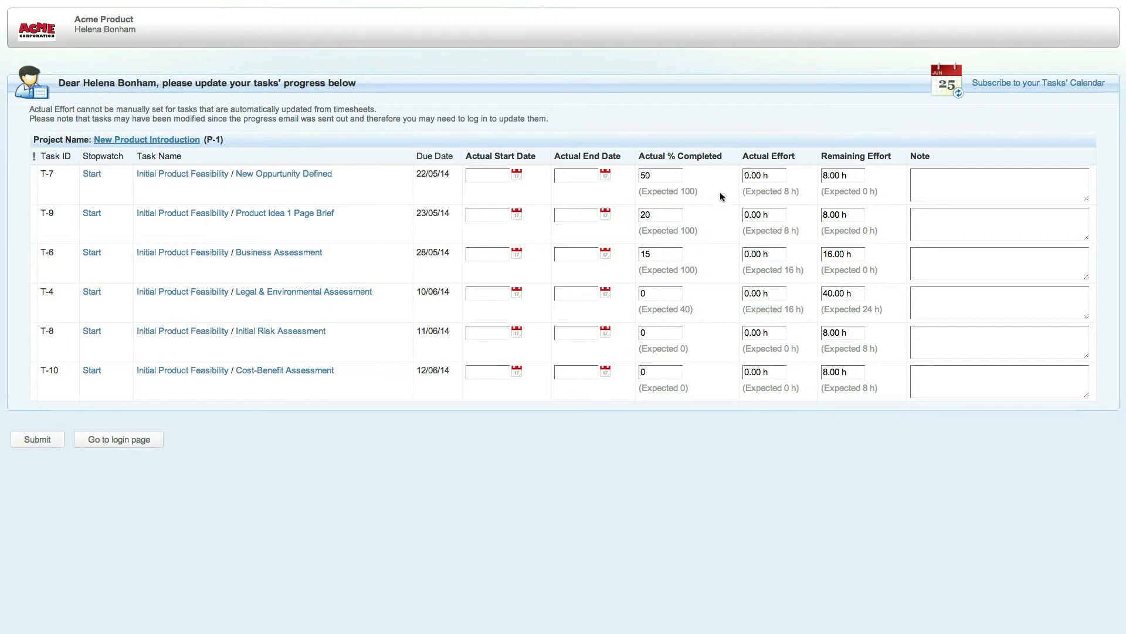
text(4 h)
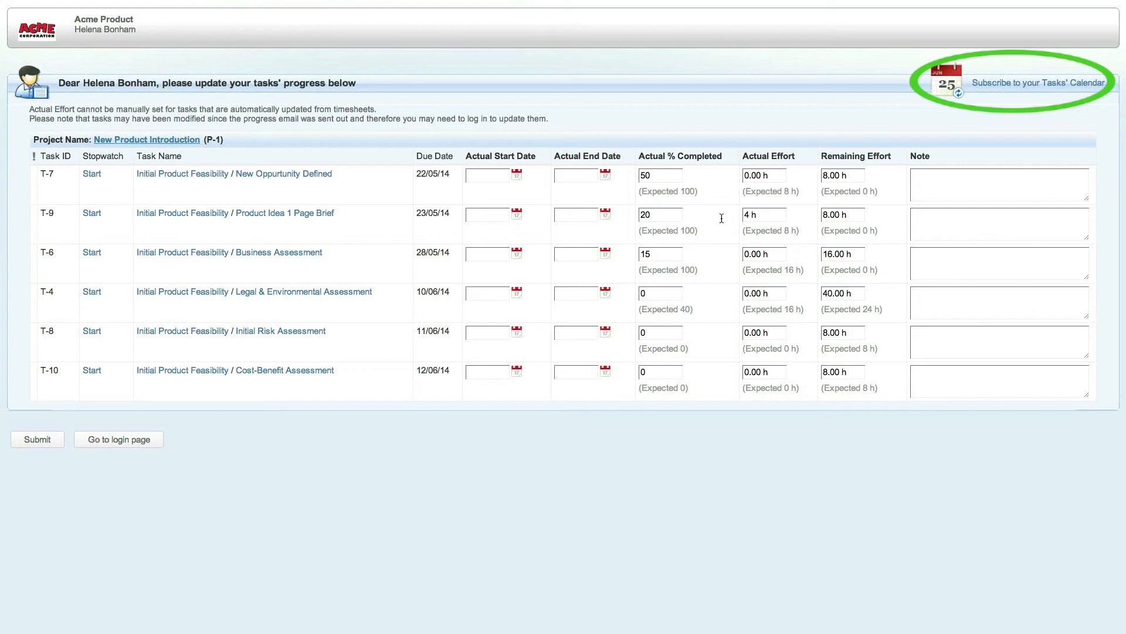
click(1036, 82)
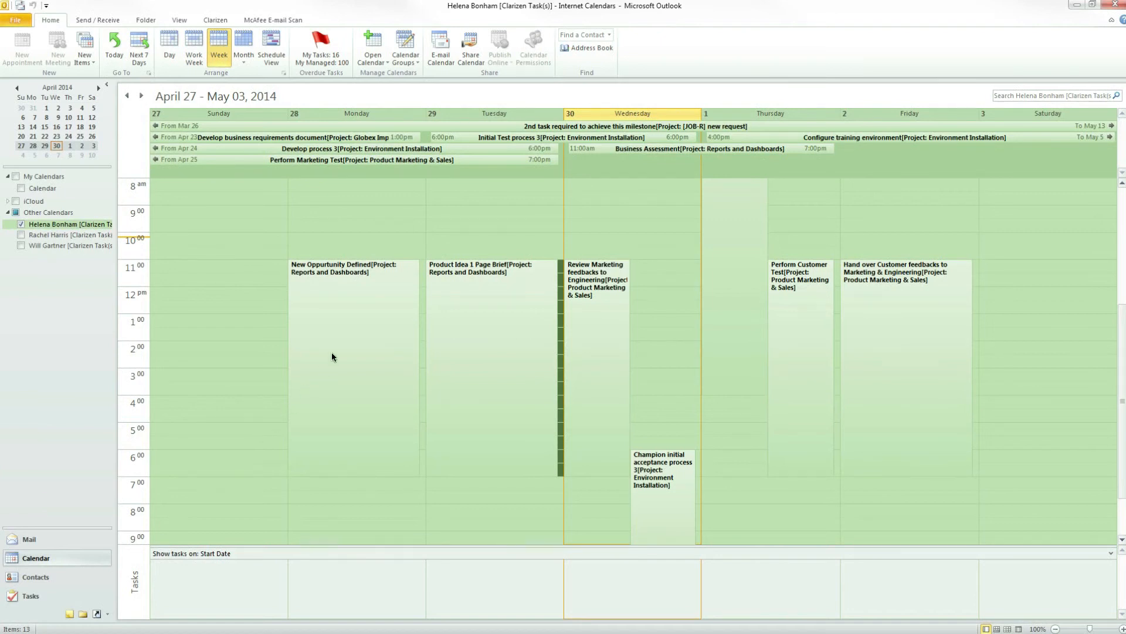
- Open the New Opportunity Defined appointment in the Helena Bonham Clarizen Tasks calendar
double_click(481, 272)
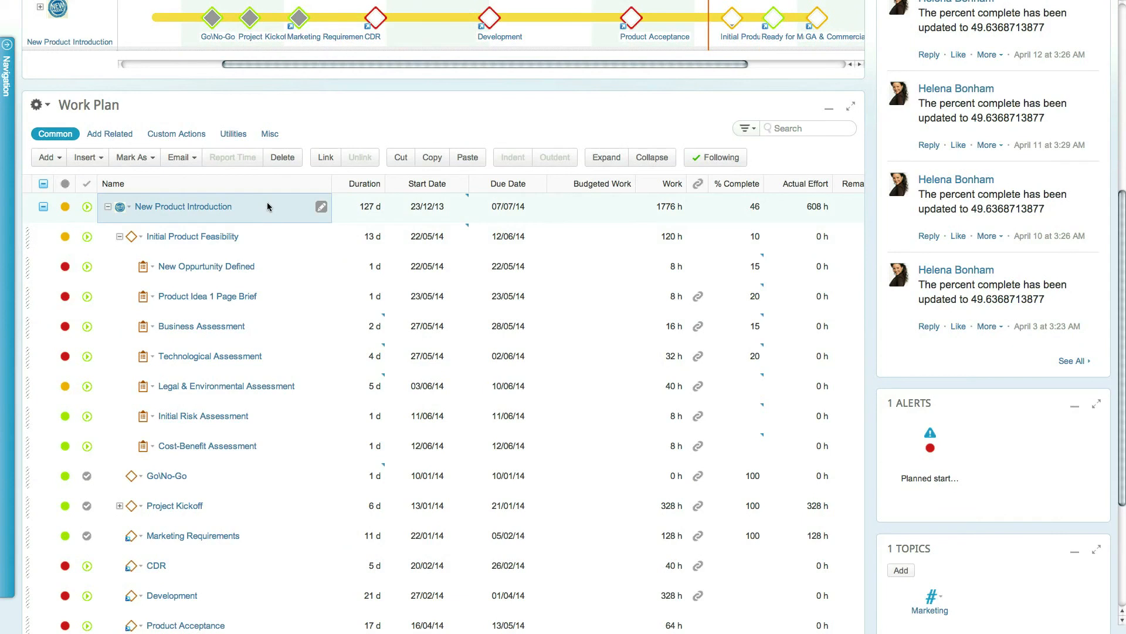
- Show the Misc tools for New Product Introduction, including Subscribe to iCalendar
click(269, 133)
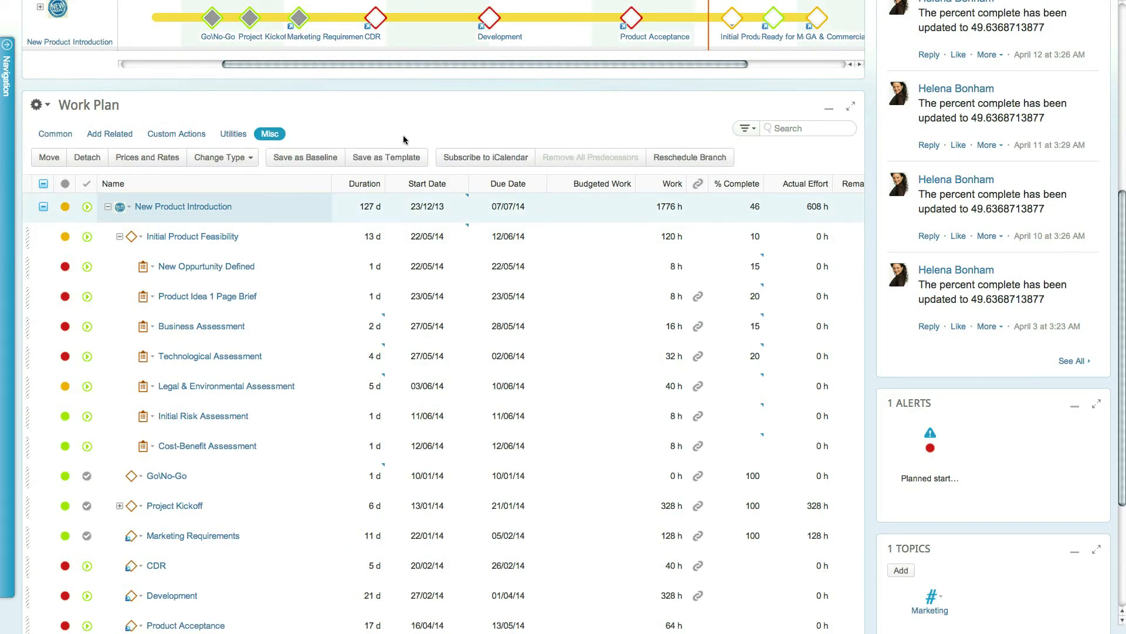